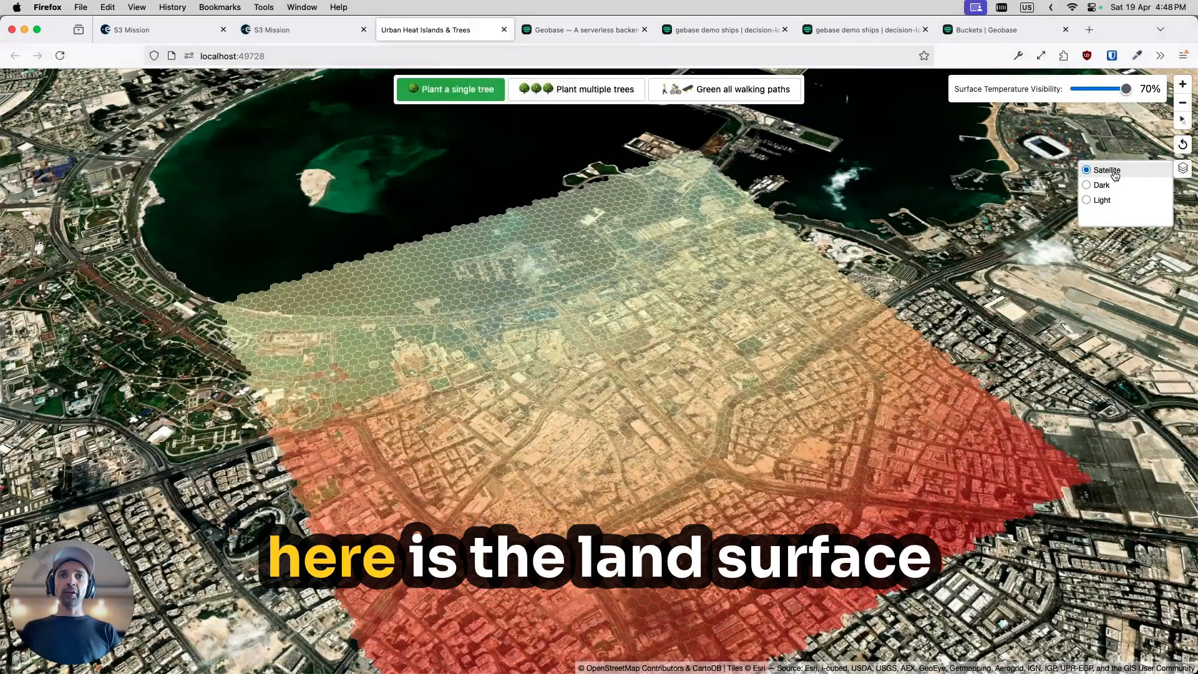
- Switch the Doha temperature hexagon map from Satellite to the Dark basemap
{"action": "left_click", "coordinate": [1087, 185]}
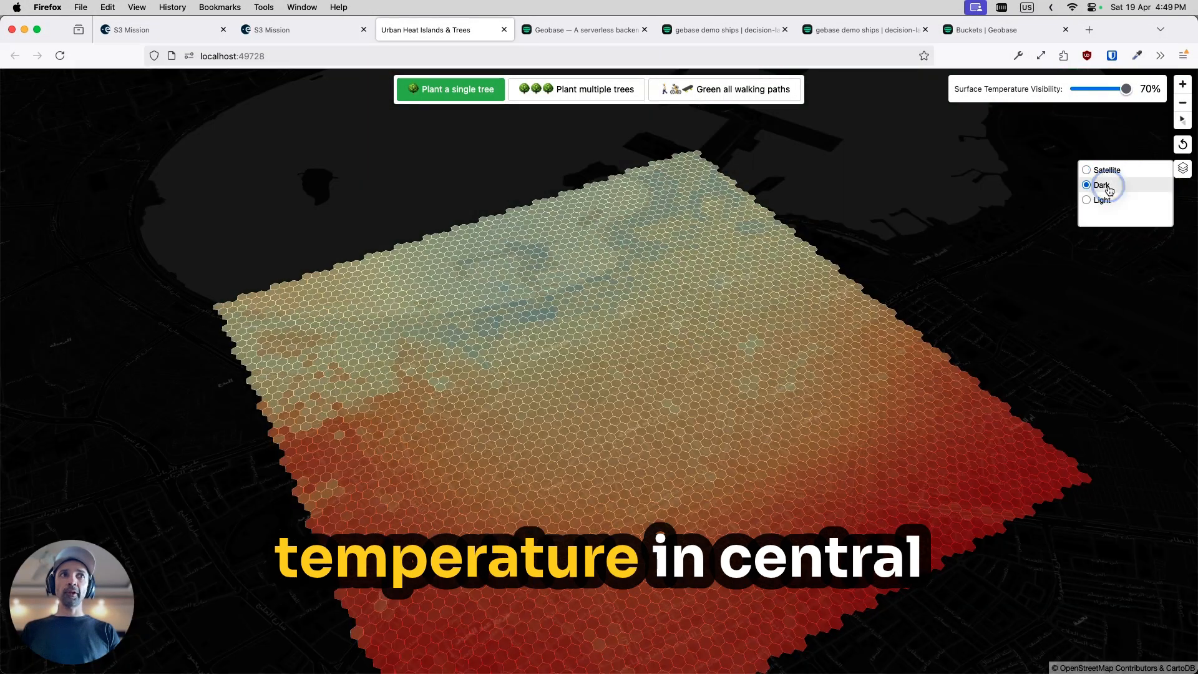
{"action": "left_click", "coordinate": [138, 30]}
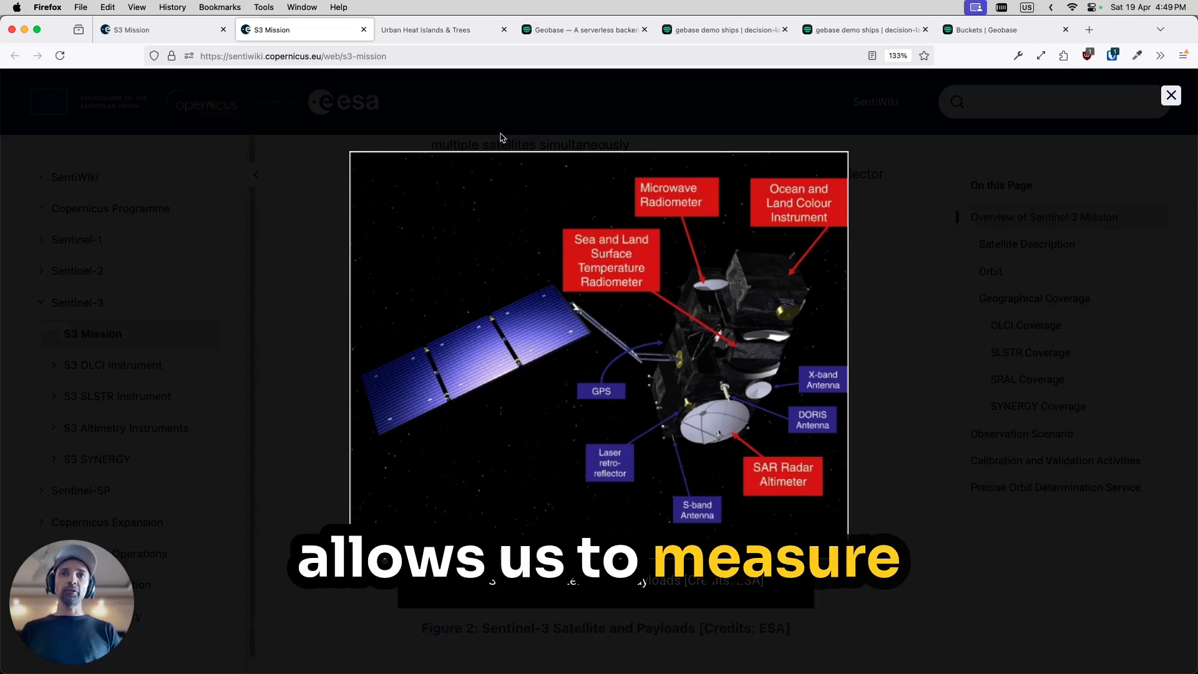
{"action": "left_click", "coordinate": [425, 30]}
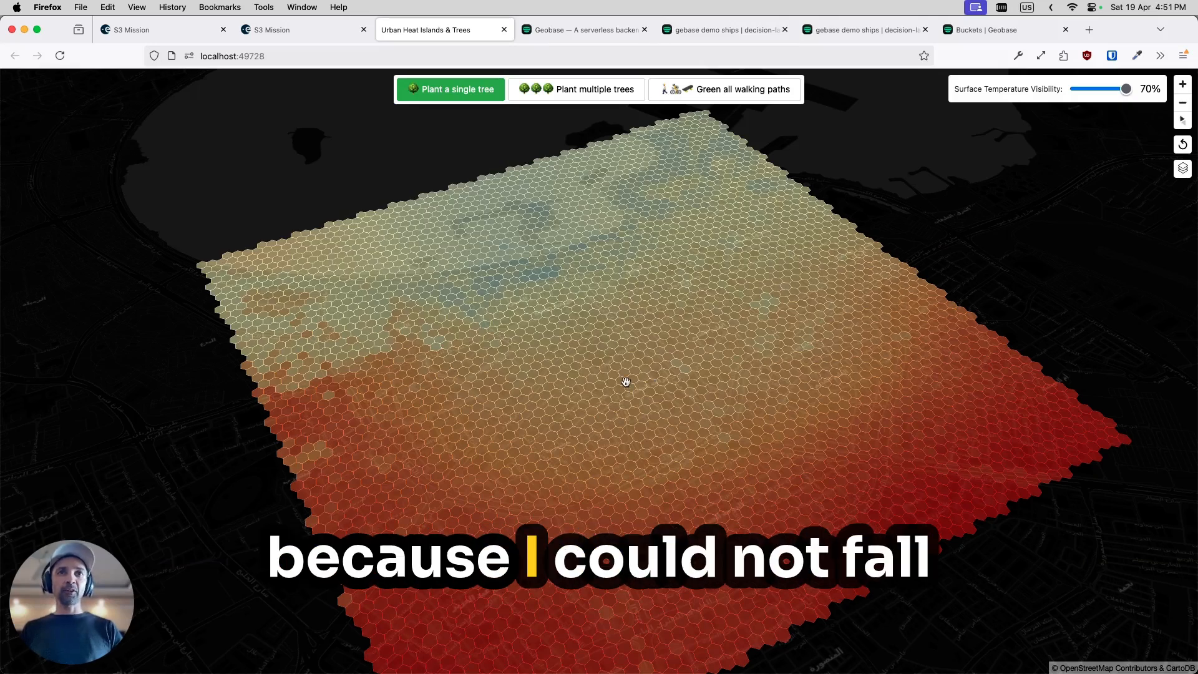
{"action": "mouse_move", "coordinate": [717, 89]}
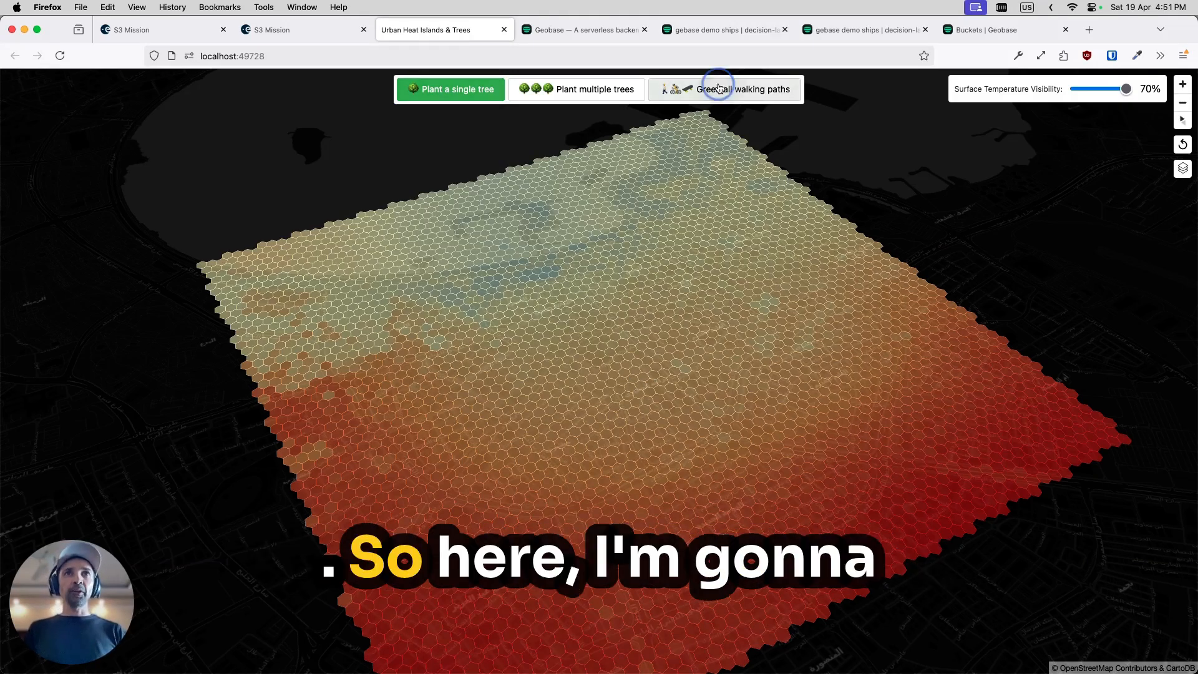
- Green all walking paths, dismiss the confirmation, and adjust the Surface Temperature Visibility slider
{"action": "left_click", "coordinate": [724, 89]}
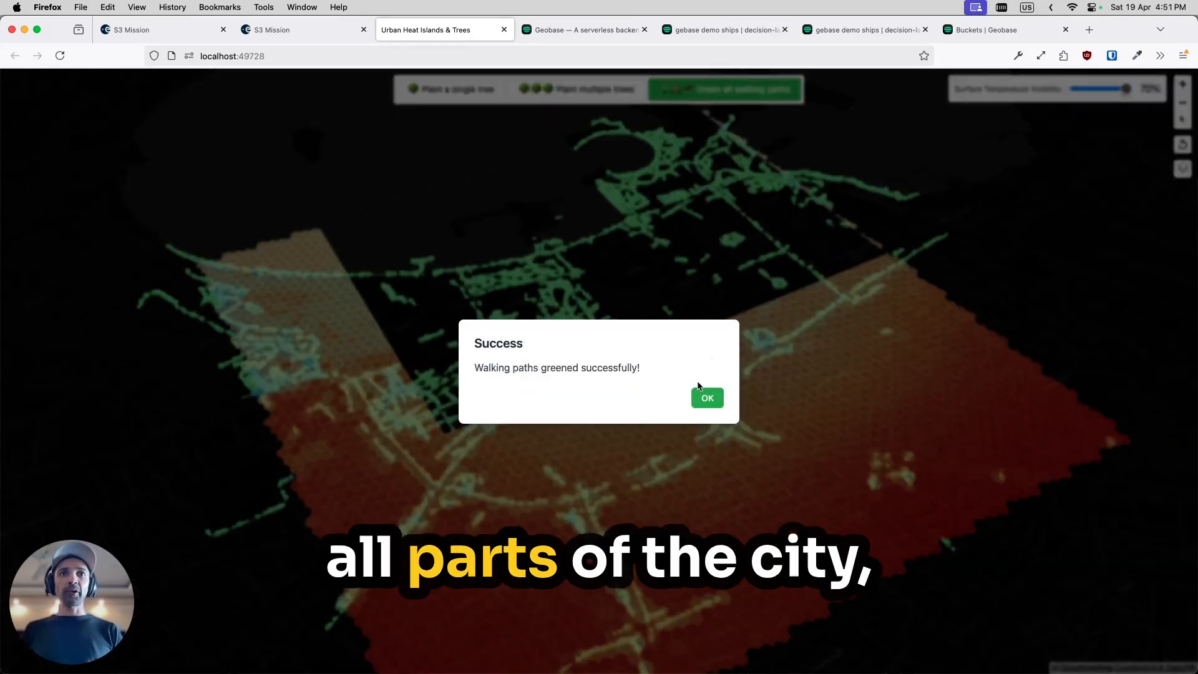
{"action": "left_click", "coordinate": [707, 397]}
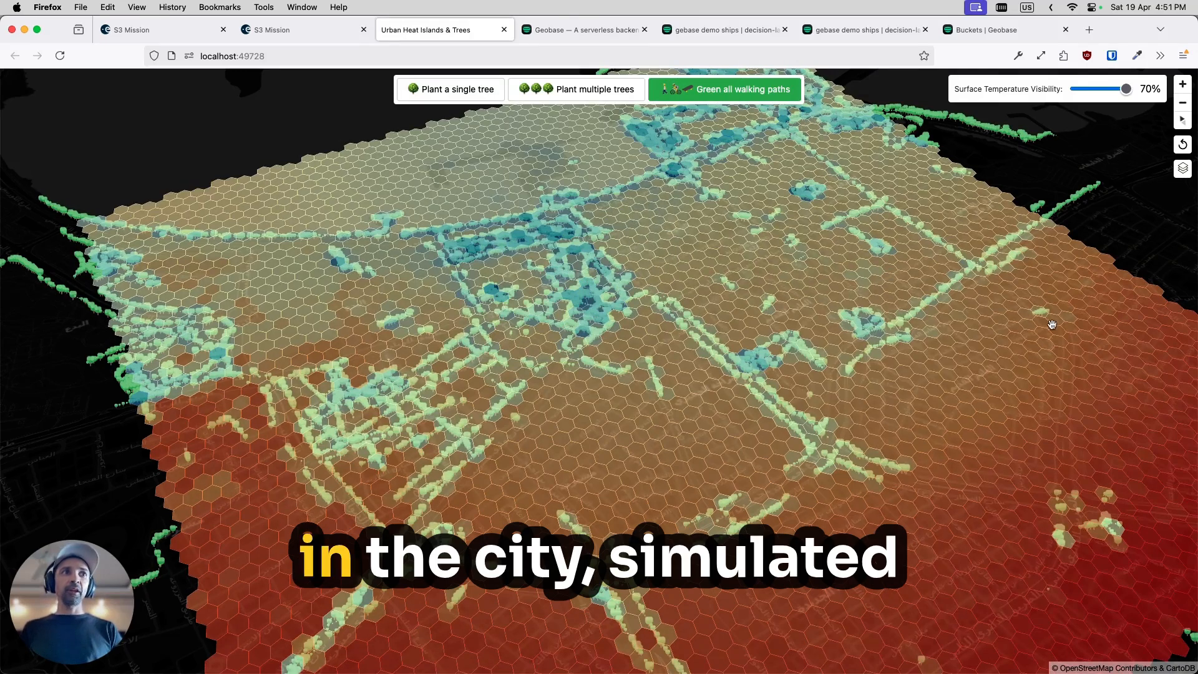
{"action": "left_click_drag", "start_coordinate": [1101, 89], "coordinate": [1122, 88]}
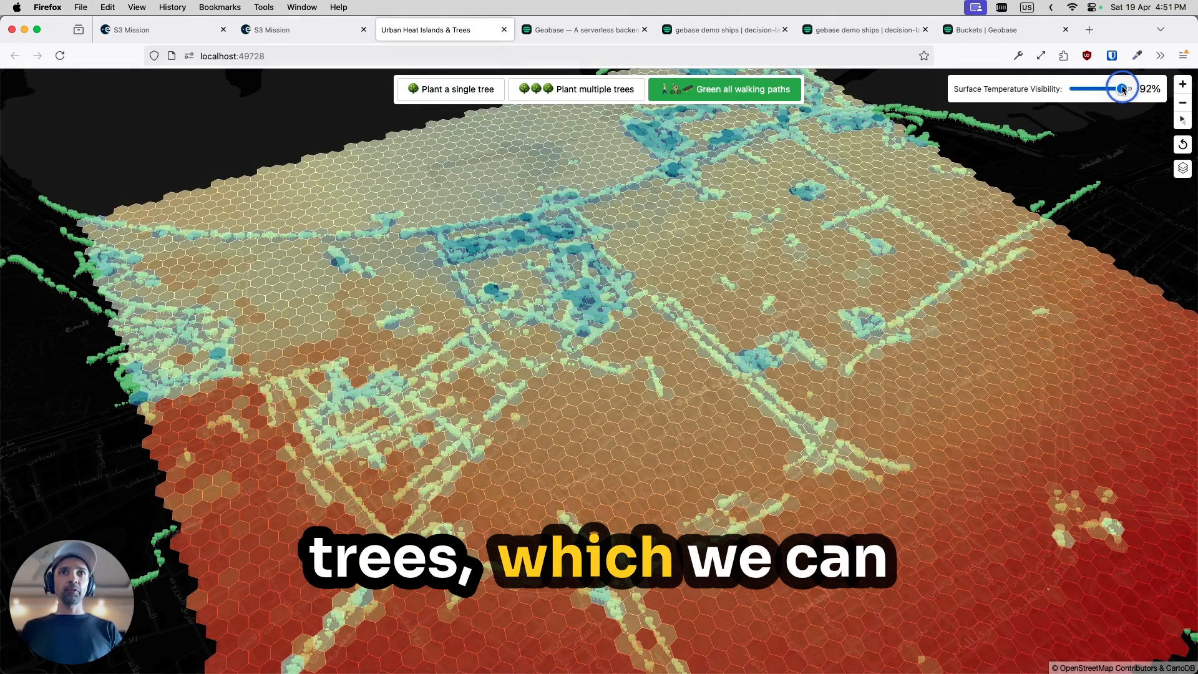
{"action": "left_click_drag", "start_coordinate": [1121, 89], "coordinate": [1081, 88]}
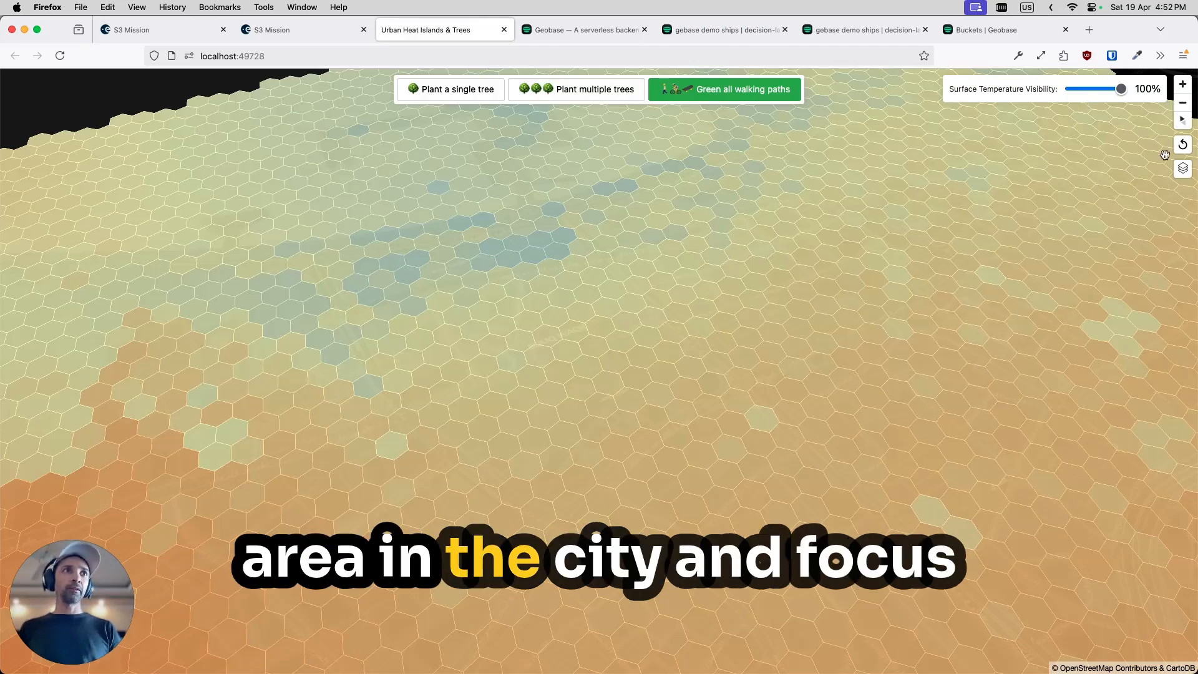
- Fade temperature visibility to 0% to plant trees along a street, then restore it to 100%
{"action": "left_click_drag", "start_coordinate": [1121, 89], "coordinate": [1112, 89]}
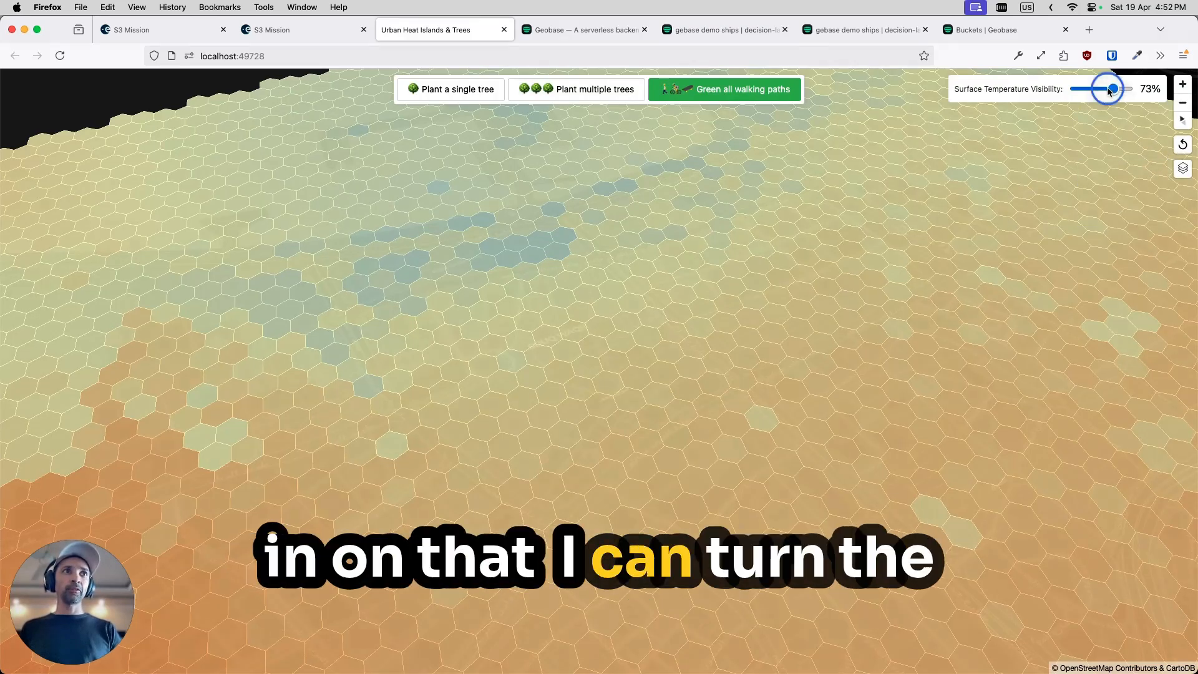
{"action": "left_click_drag", "start_coordinate": [1111, 88], "coordinate": [1080, 88]}
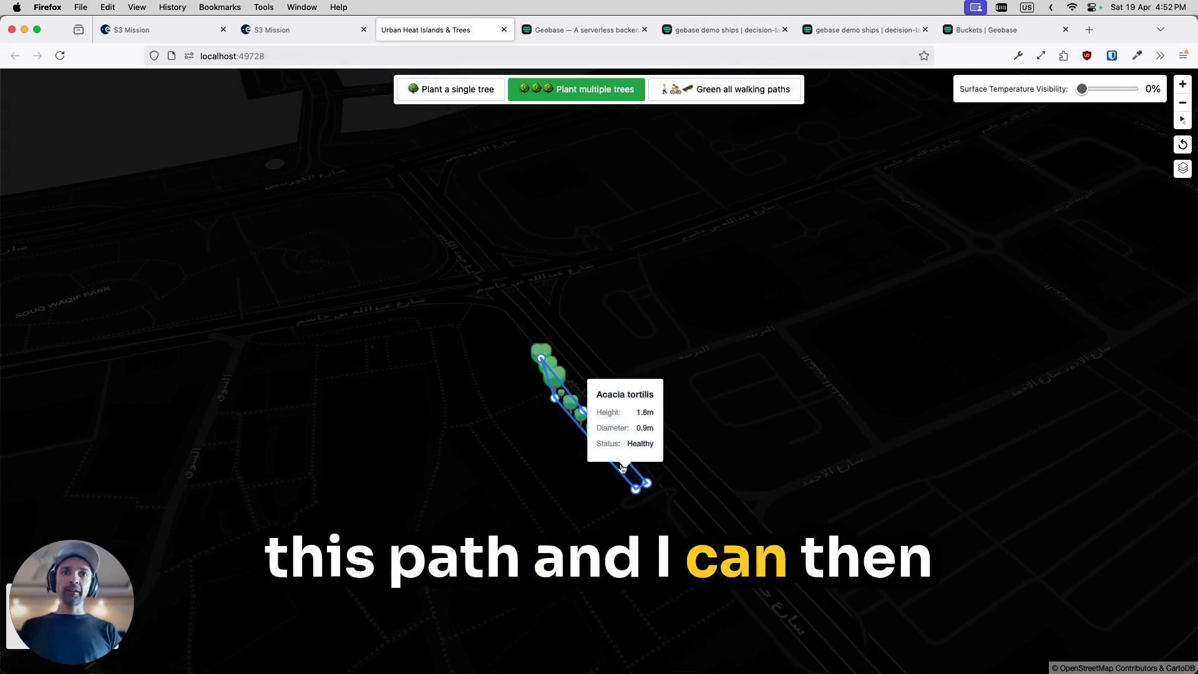
{"action": "left_click_drag", "start_coordinate": [1082, 89], "coordinate": [1121, 88]}
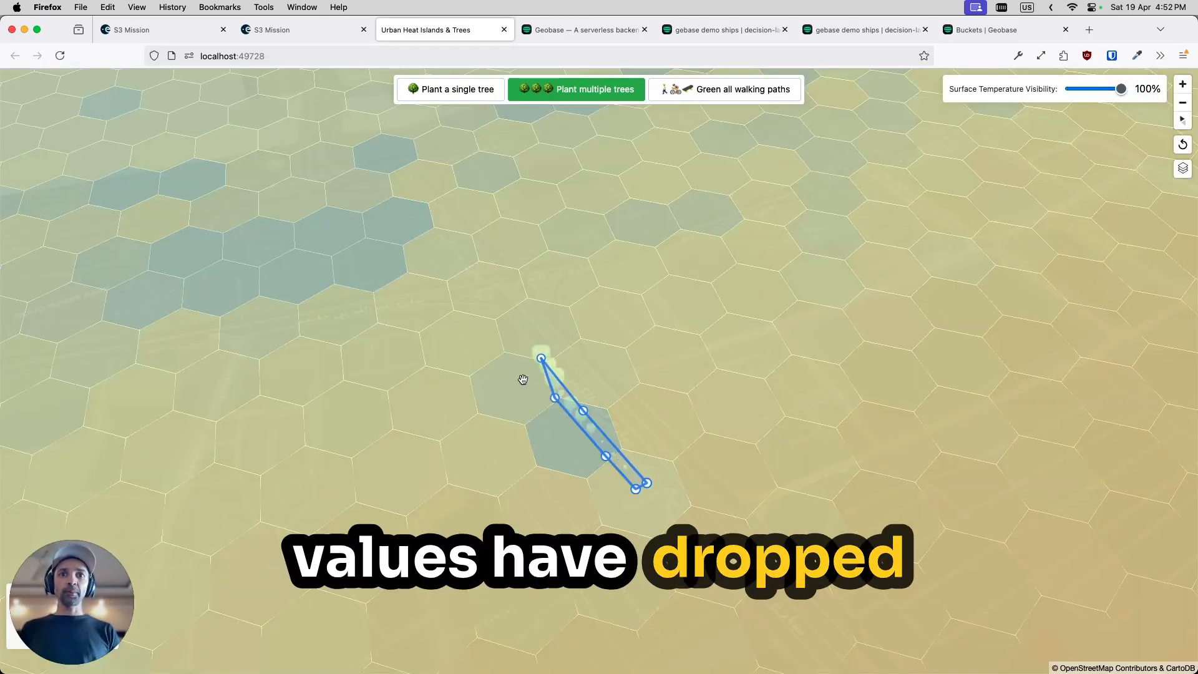
{"action": "mouse_move", "coordinate": [802, 278]}
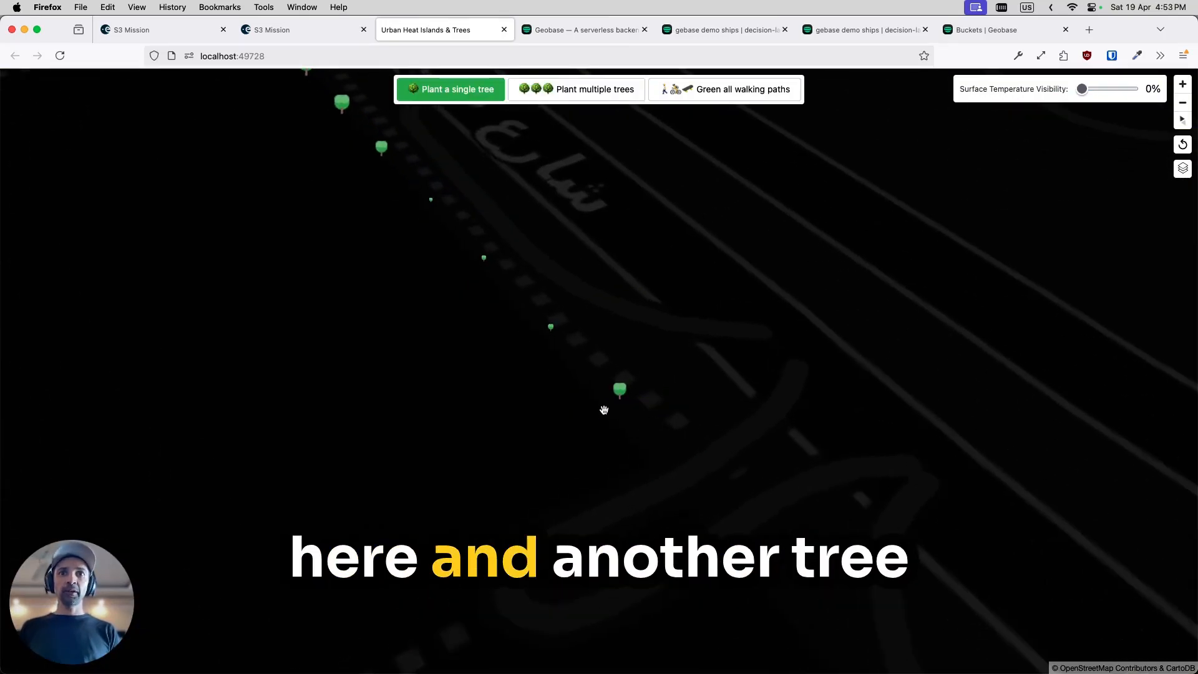
- Raise Surface Temperature Visibility to about 91% to reveal hexagons around the new trees
{"action": "left_click_drag", "start_coordinate": [1082, 89], "coordinate": [1121, 88]}
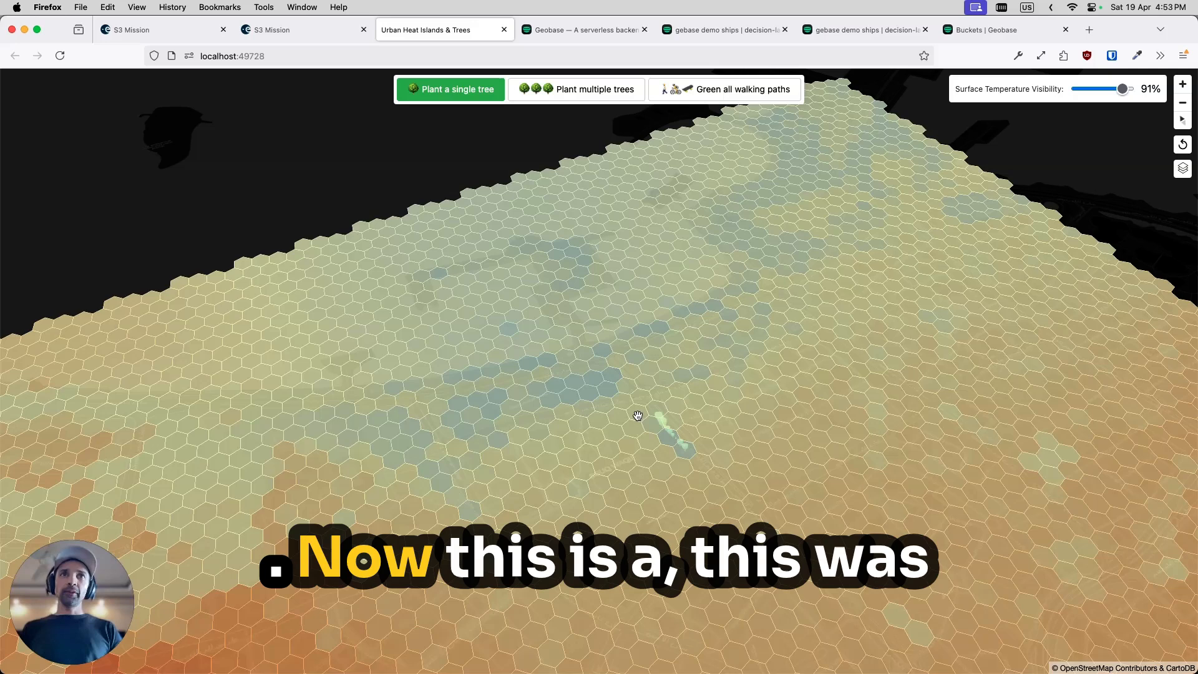